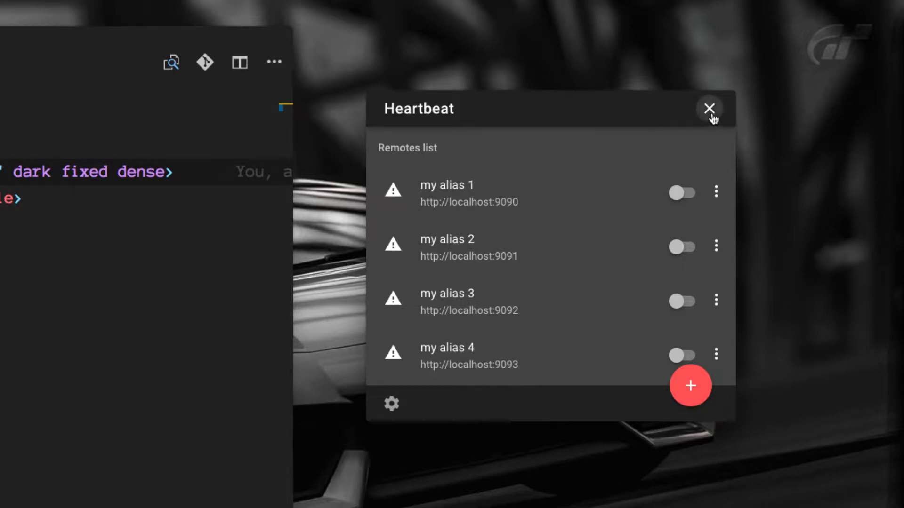
pyautogui.moveTo(642, 145)
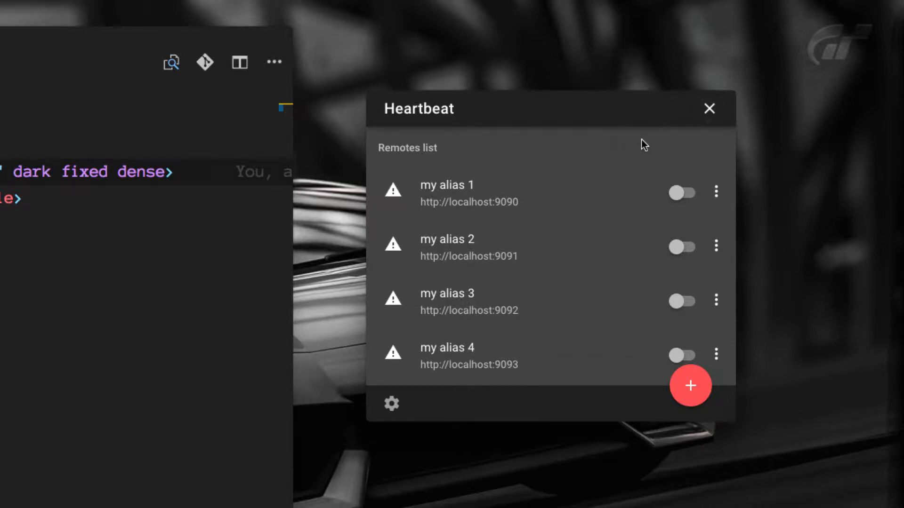
pyautogui.moveTo(242, 266)
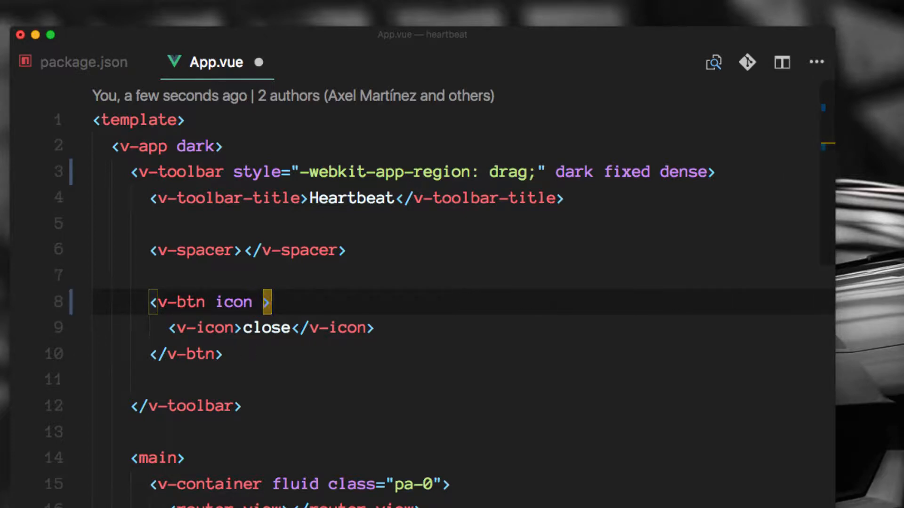
pyautogui.write('@click="')
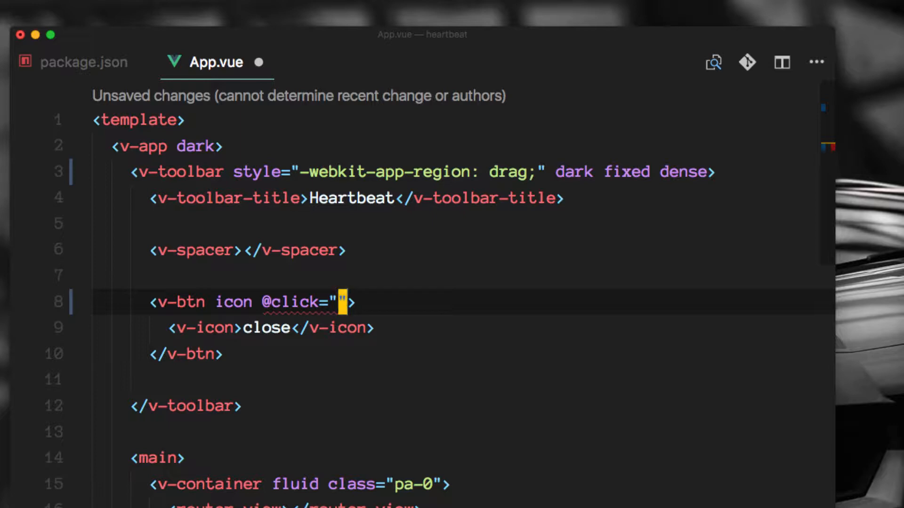
pyautogui.write('closeWindo')
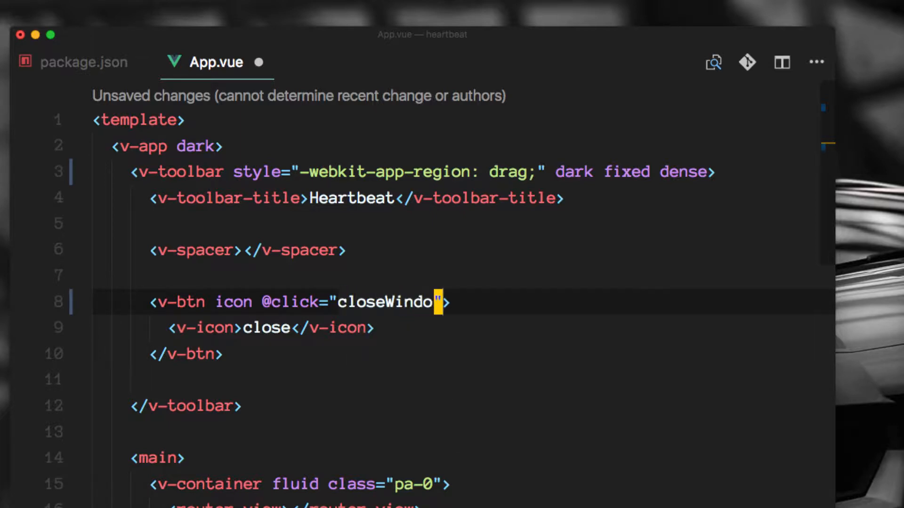
pyautogui.write('w()')
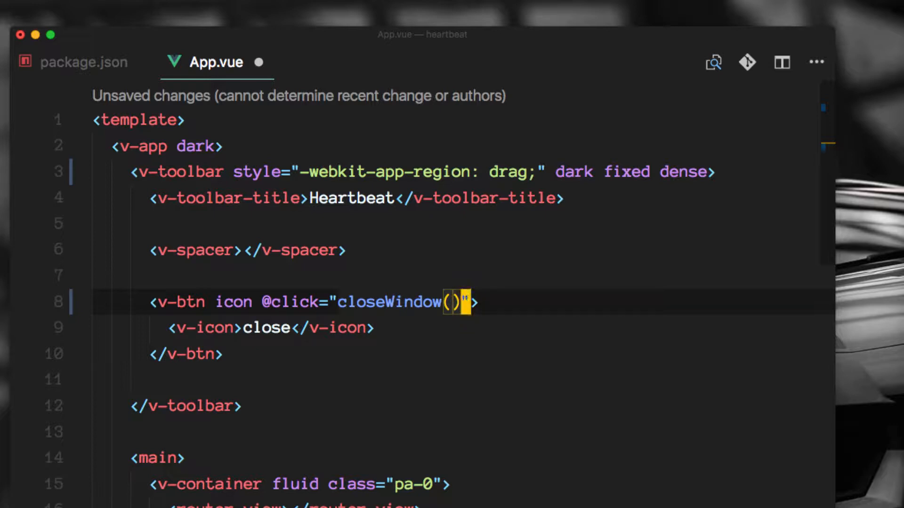
# Step: Write closeWindow() in methods with let win = nw.Window.get(); inside it
pyautogui.scroll(-3)
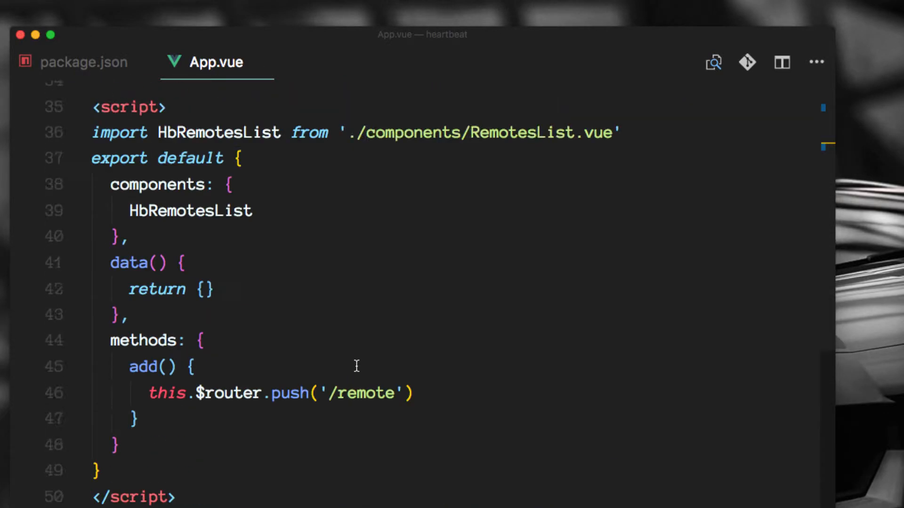
pyautogui.scroll(-3)
pyautogui.write('close')
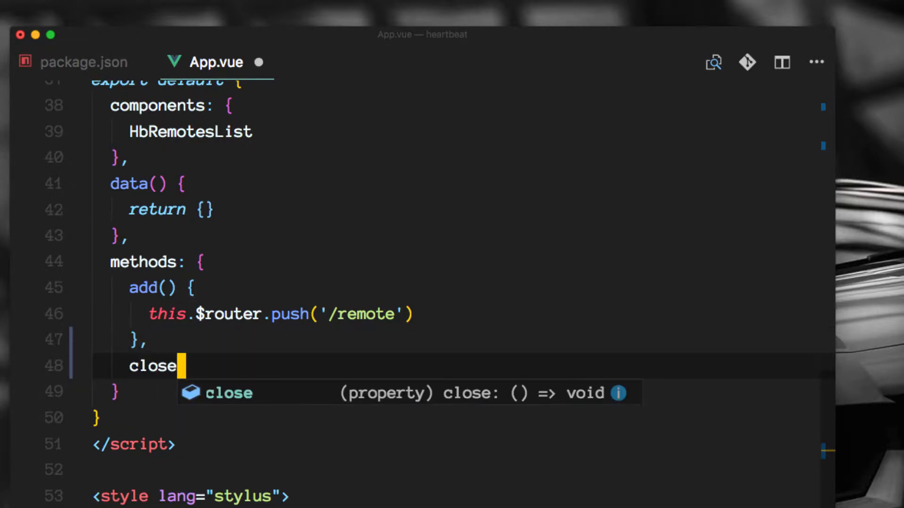
pyautogui.write('Window() {')
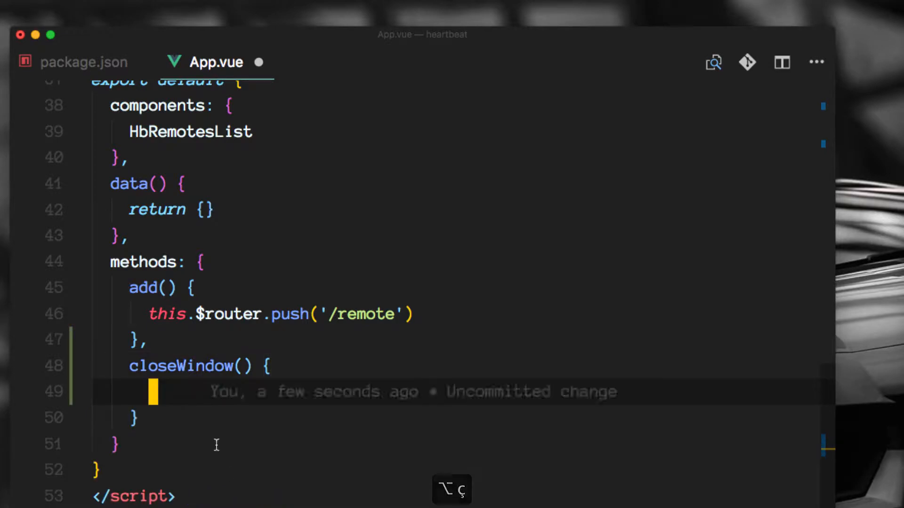
pyautogui.write('let')
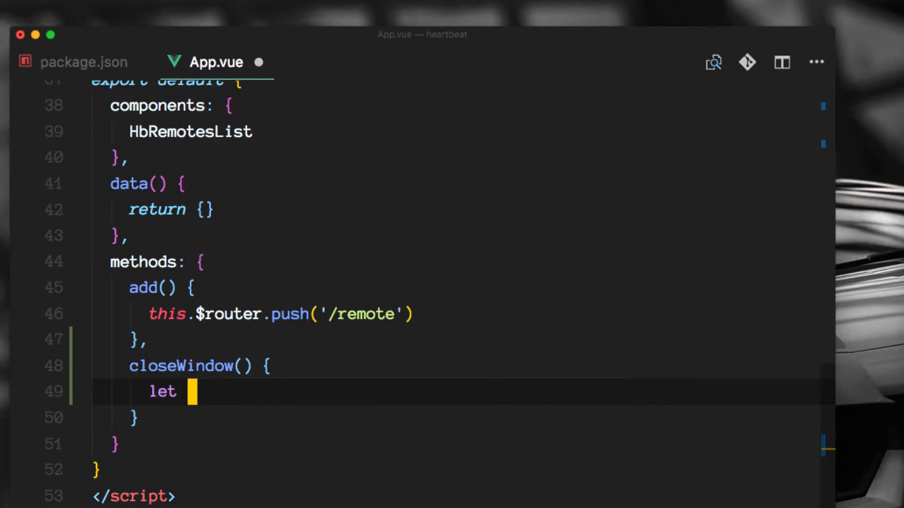
pyautogui.write('win =')
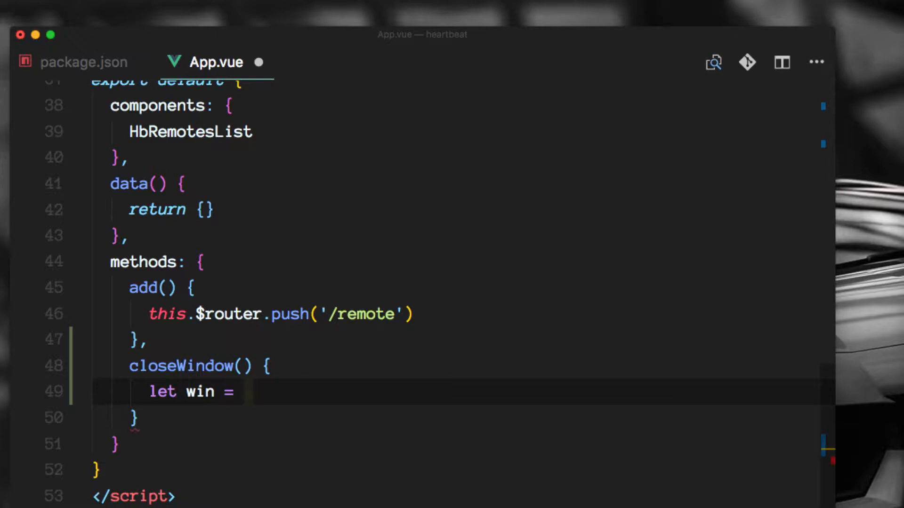
pyautogui.write('nw')
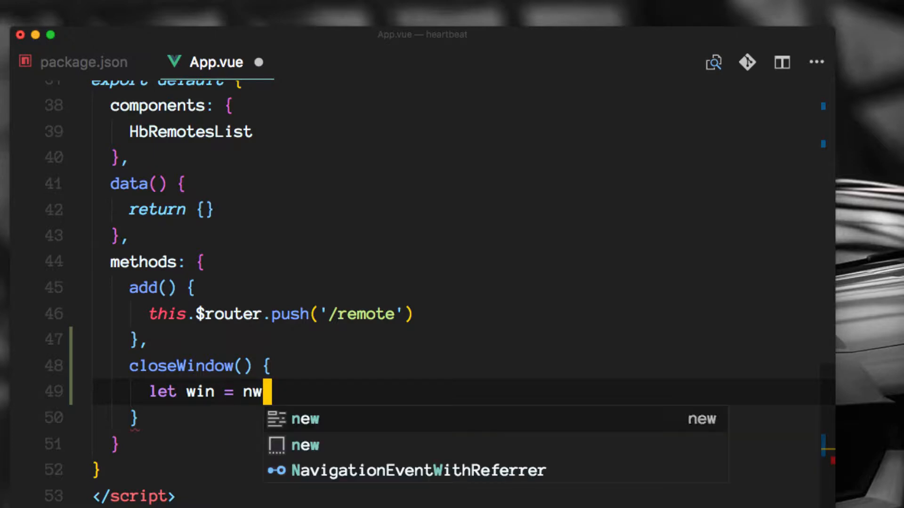
pyautogui.write('.Win')
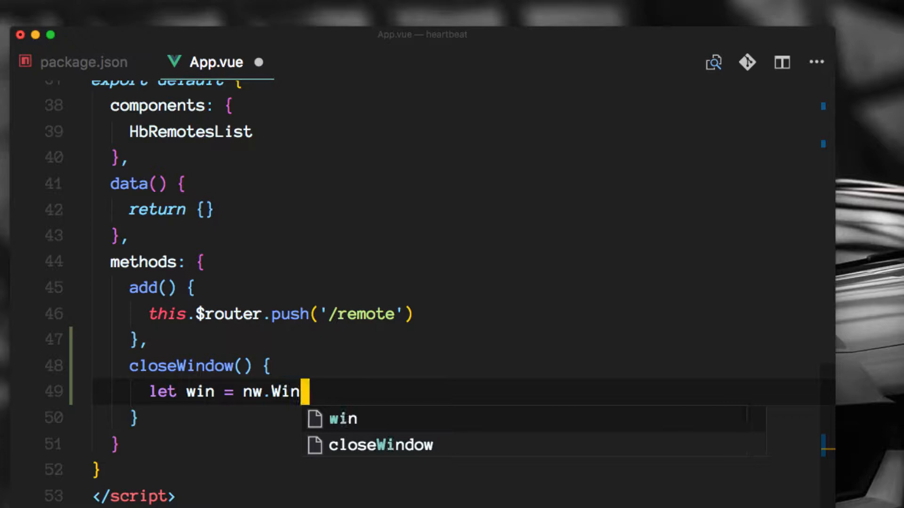
pyautogui.write('dow.')
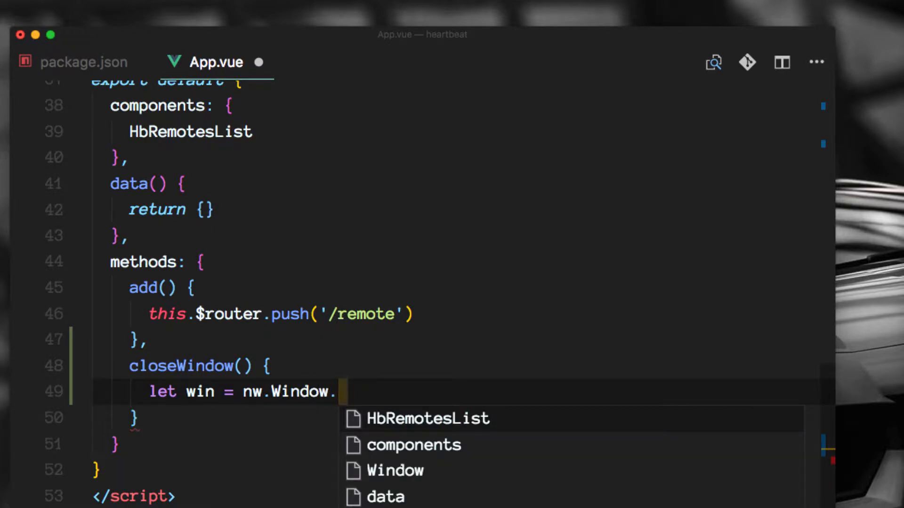
pyautogui.write('get();')
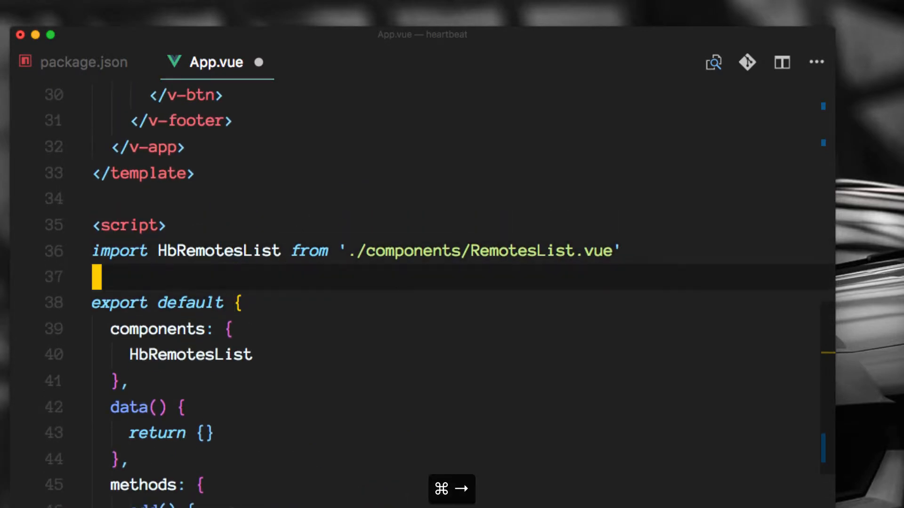
# Step: Add win.close(); to the closeWindow body, triggering an 'nw is not defined' error
pyautogui.scroll(-3)
pyautogui.write('closeWindow() {')
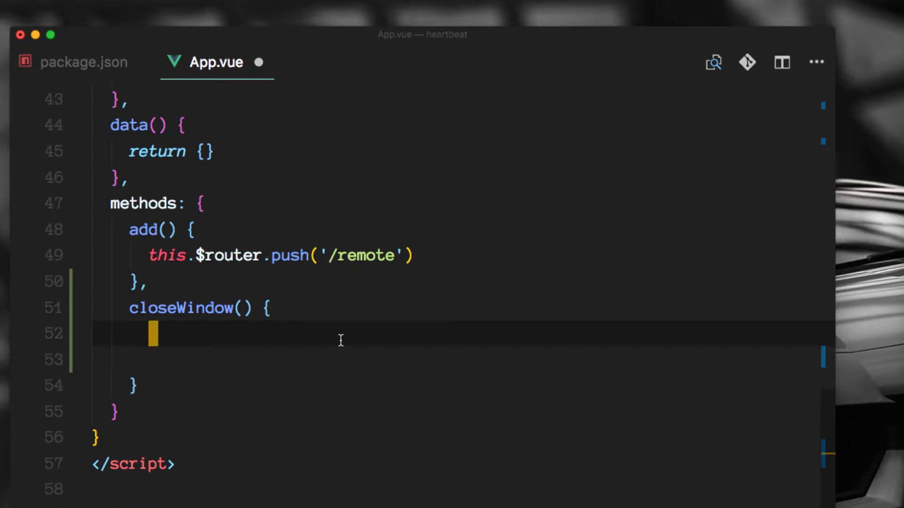
pyautogui.write('win.c')
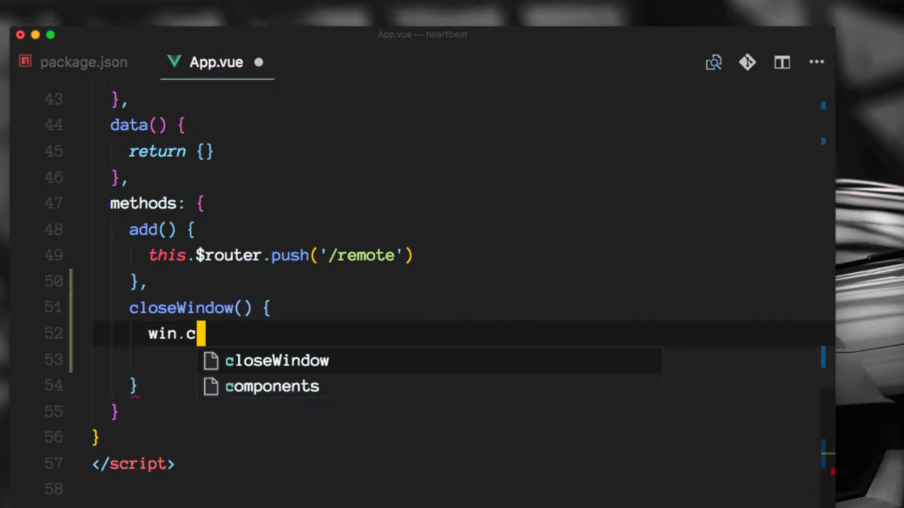
pyautogui.write('lose')
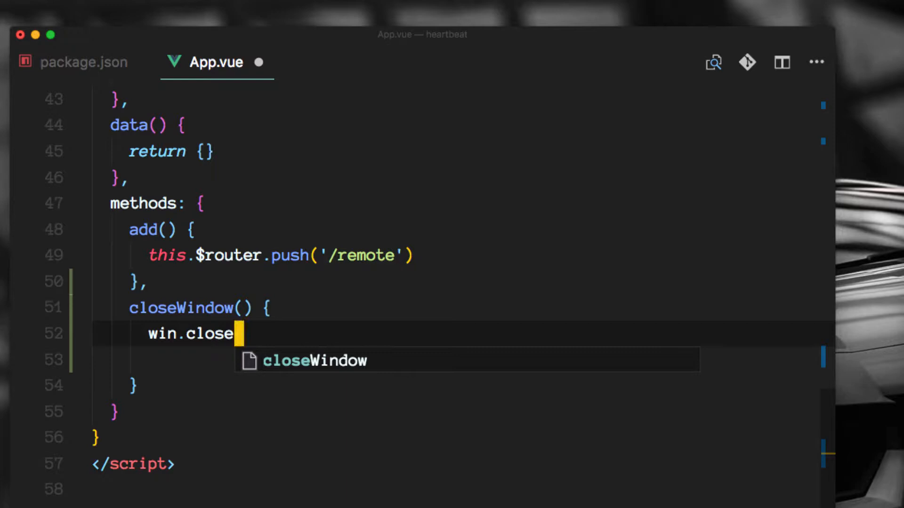
pyautogui.write('();')
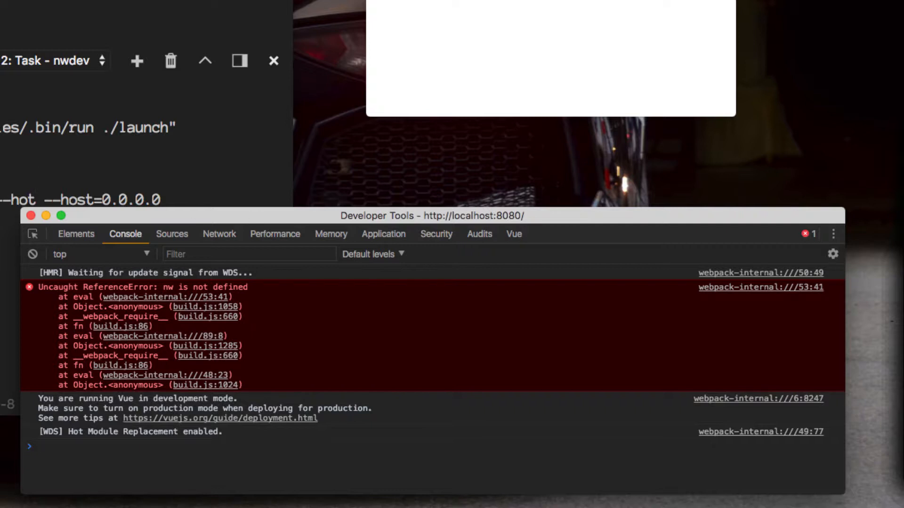
# Step: Switch to package.json to start adding a new key after the "main" entry
pyautogui.click(37, 446)
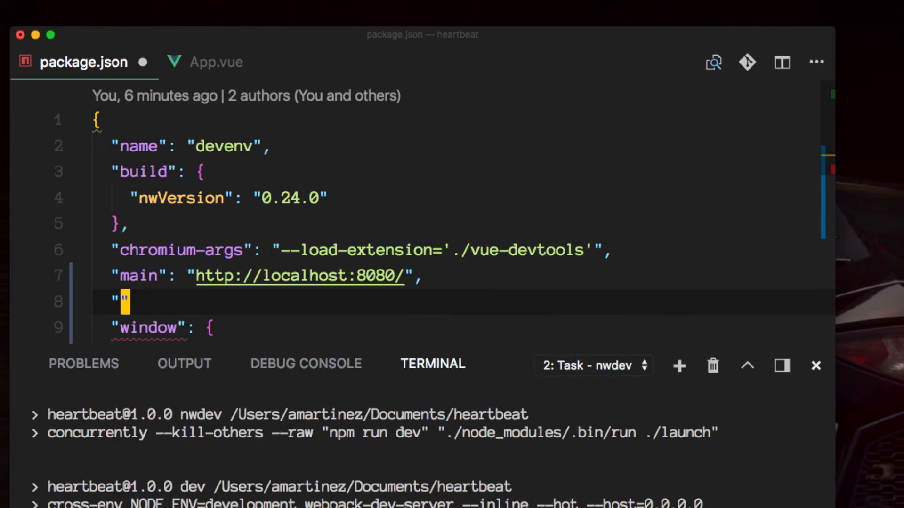
pyautogui.write('node-remote":')
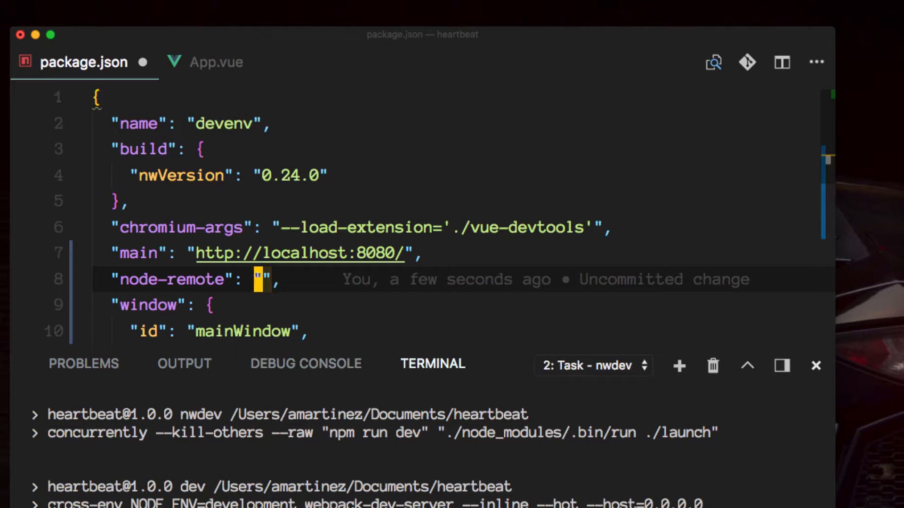
pyautogui.write('ht')
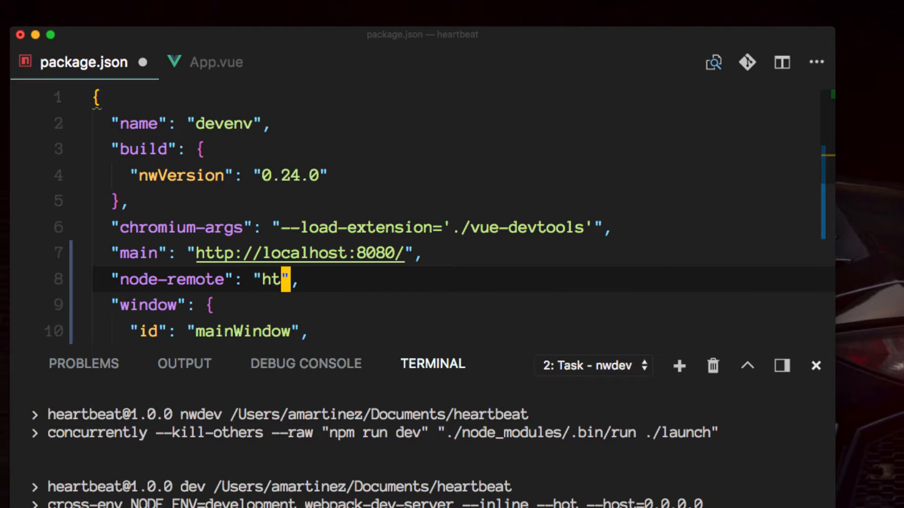
pyautogui.write('tp:')
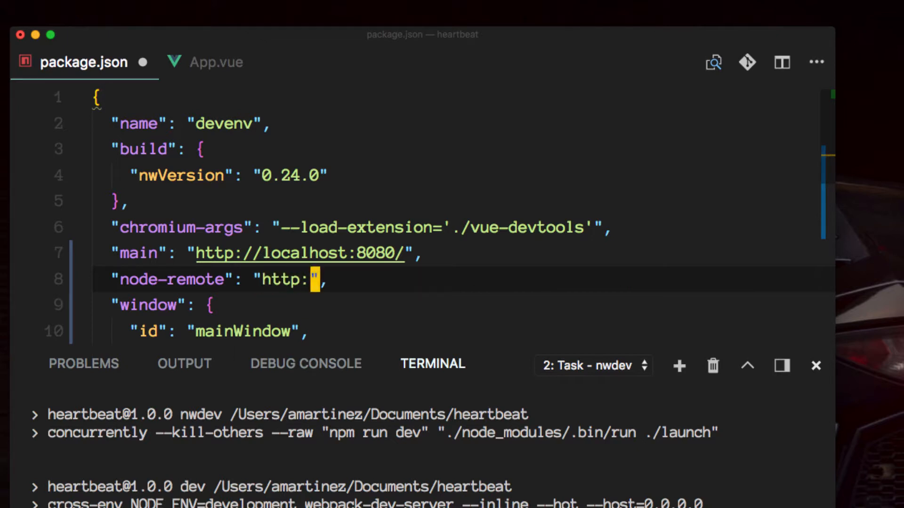
pyautogui.write('//*')
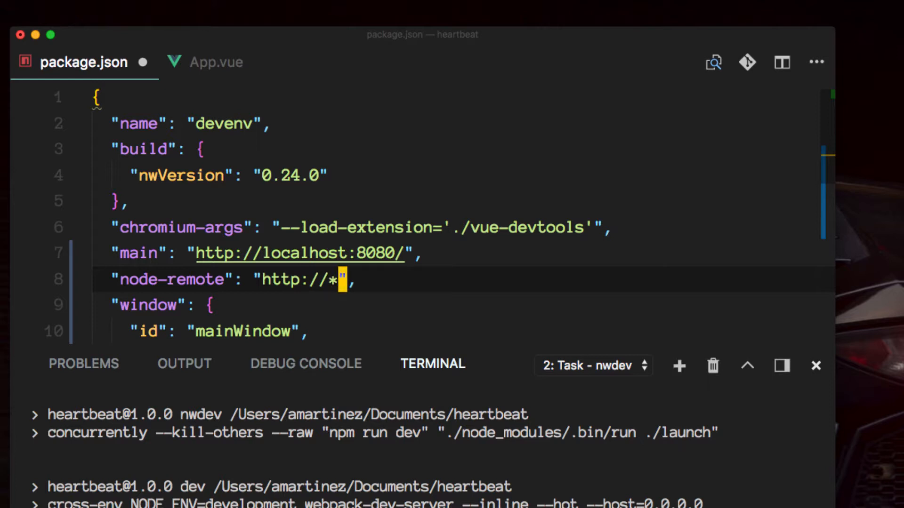
pyautogui.write('/*')
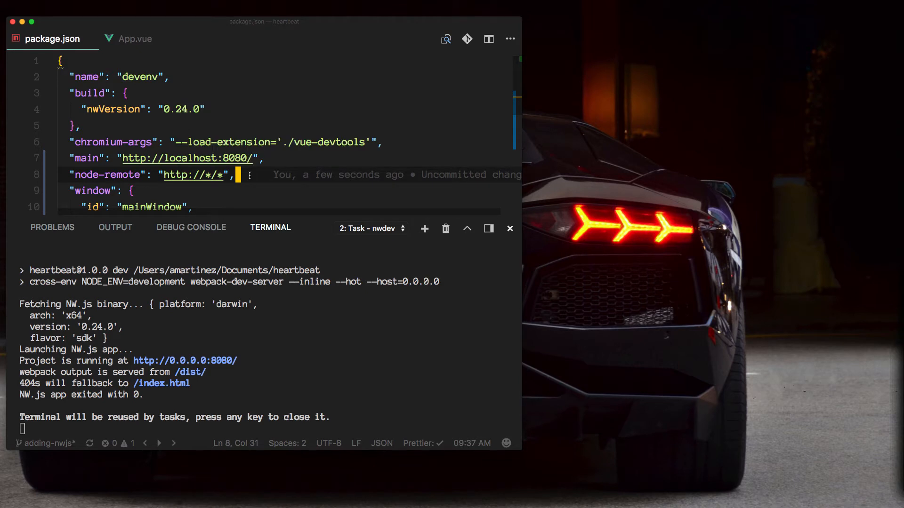
# Step: Show App.vue's win.close() code with Heartbeat relaunched, then return to package.json
pyautogui.click(135, 38)
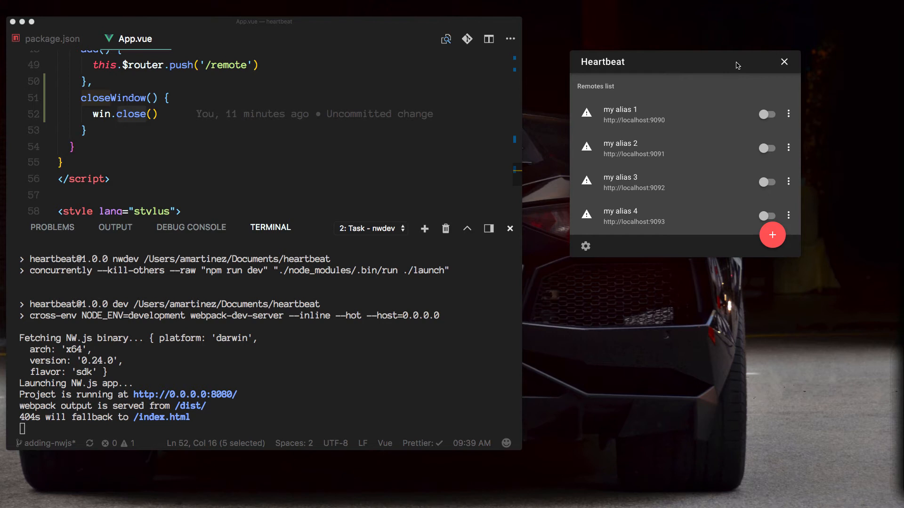
pyautogui.moveTo(71, 47)
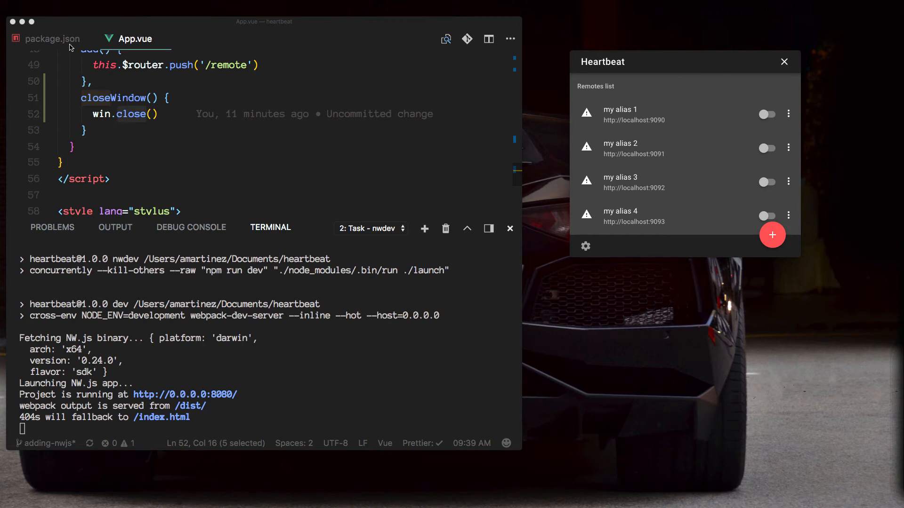
pyautogui.click(51, 39)
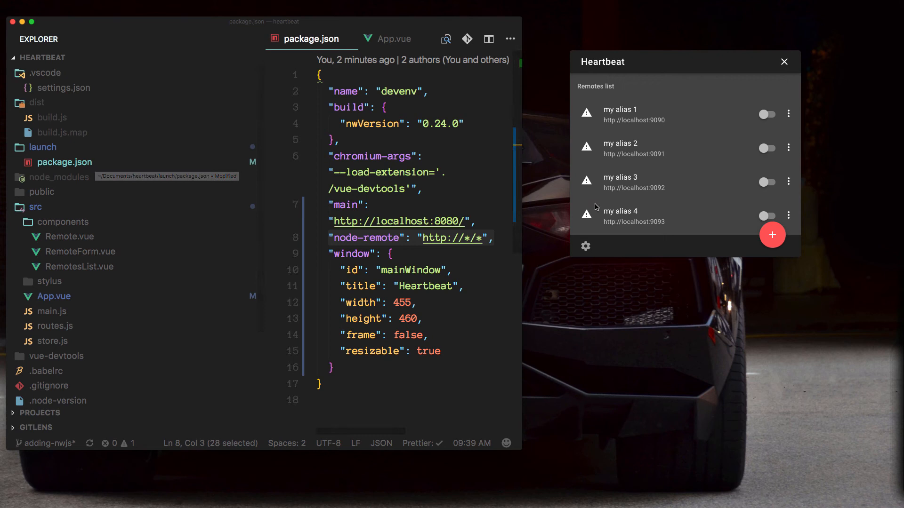
pyautogui.moveTo(668, 119)
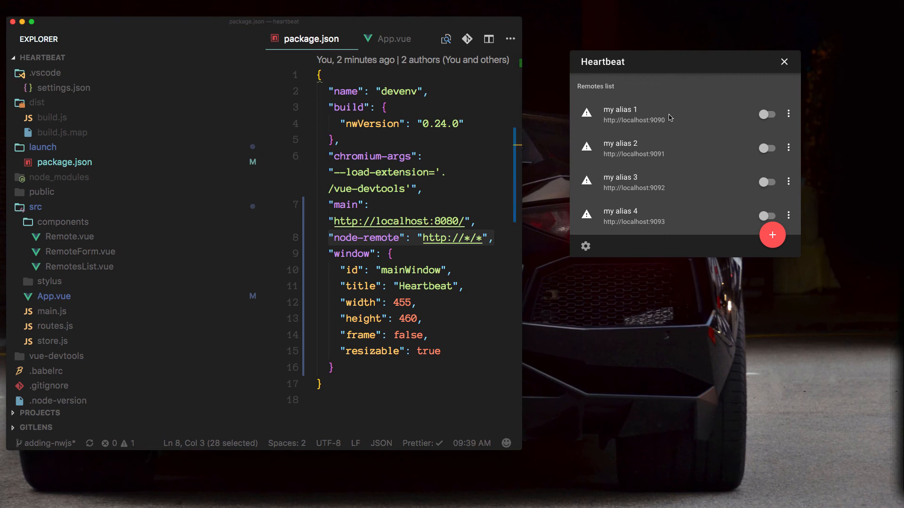
pyautogui.moveTo(628, 115)
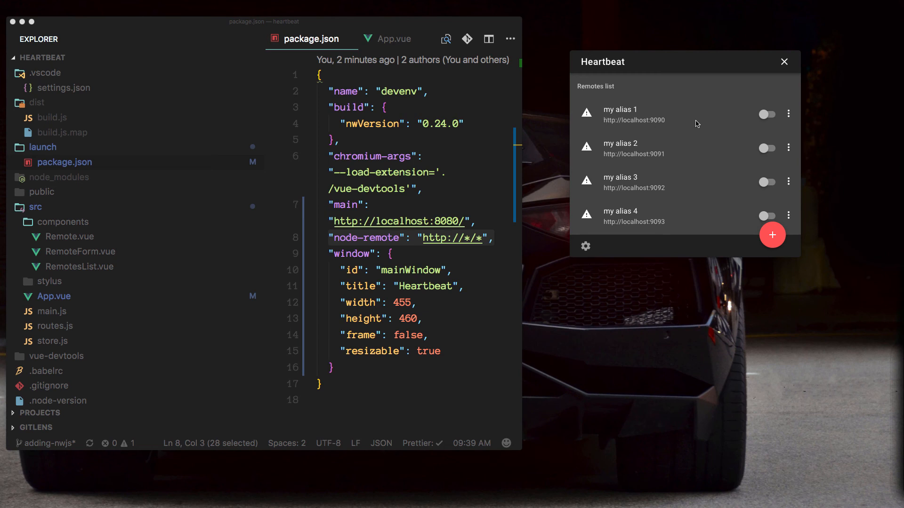
pyautogui.moveTo(605, 129)
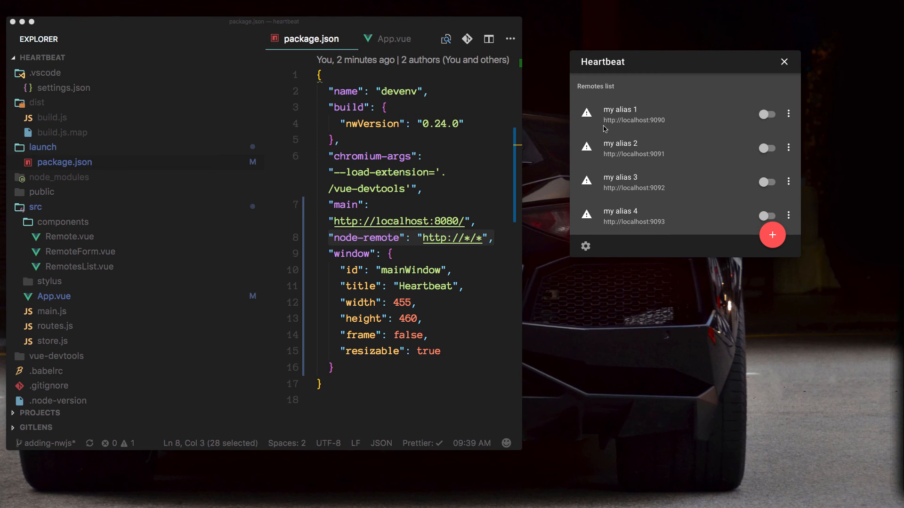
pyautogui.moveTo(600, 133)
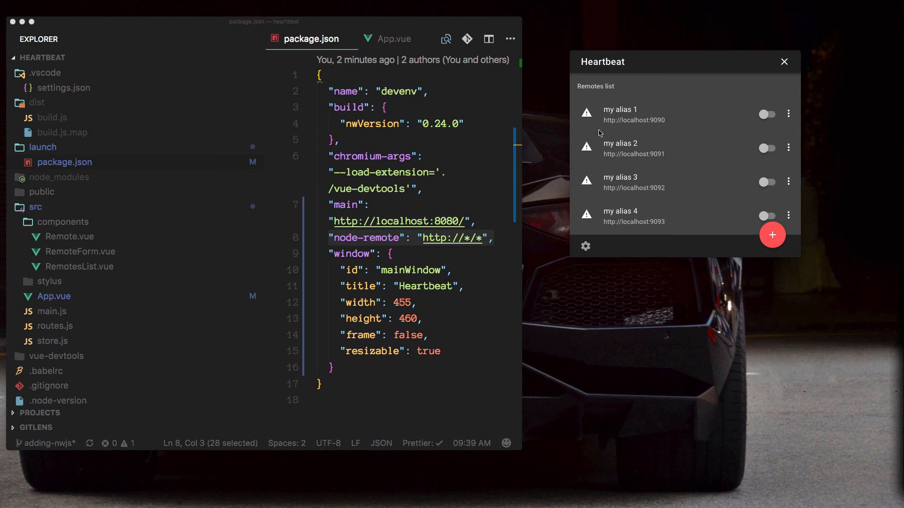